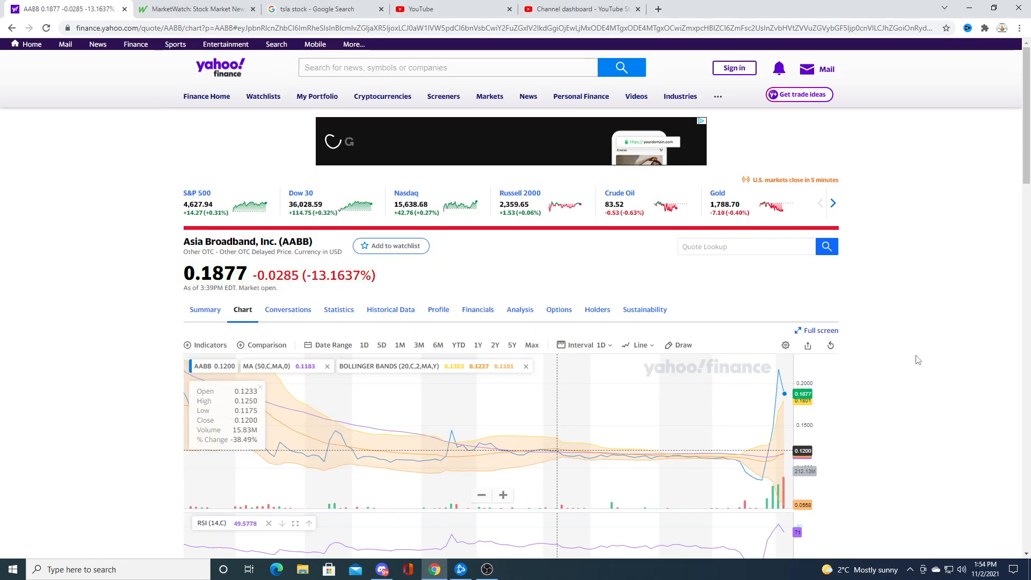
pyautogui.moveTo(379, 334)
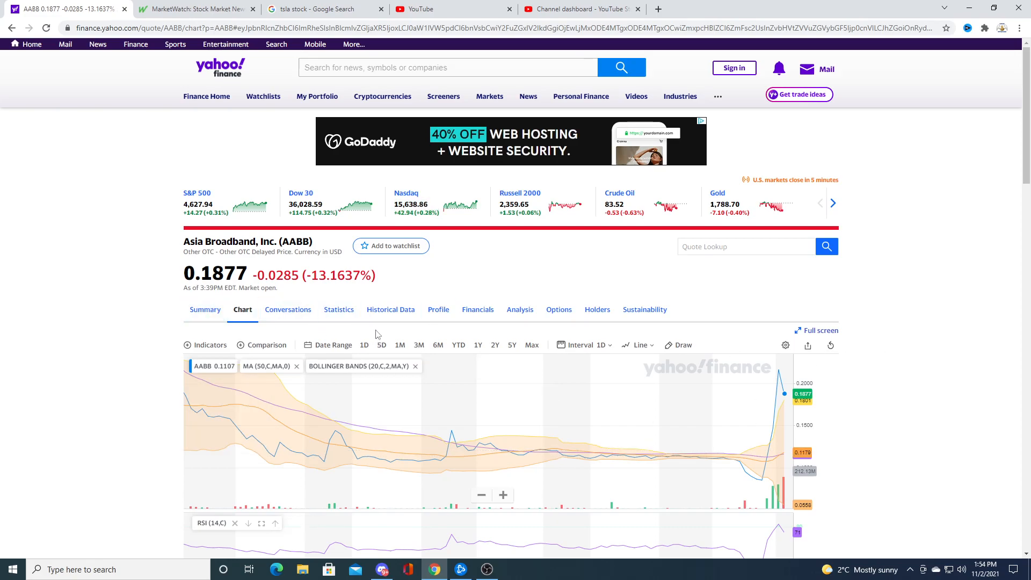
# Step: Limit the AABB chart to a single trading day at one-minute intervals
pyautogui.click(364, 344)
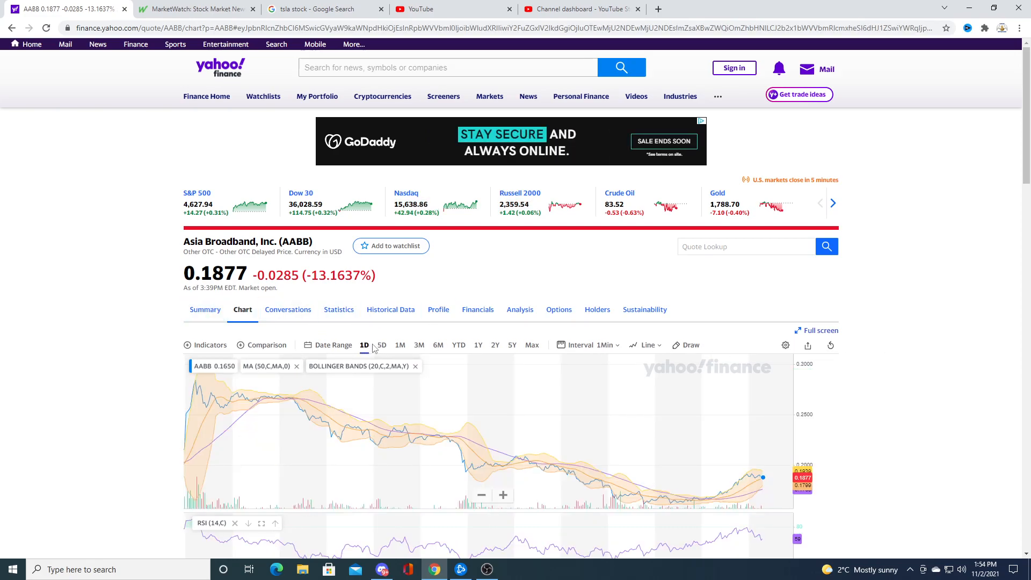
pyautogui.moveTo(561, 389)
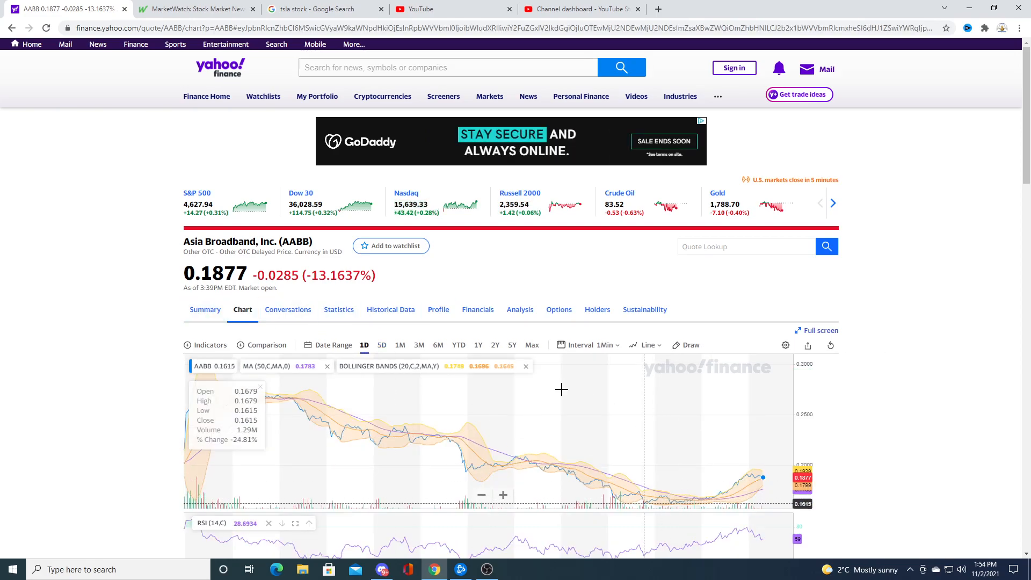
# Step: Widen the AABB chart to five days at five-minute intervals
pyautogui.click(382, 345)
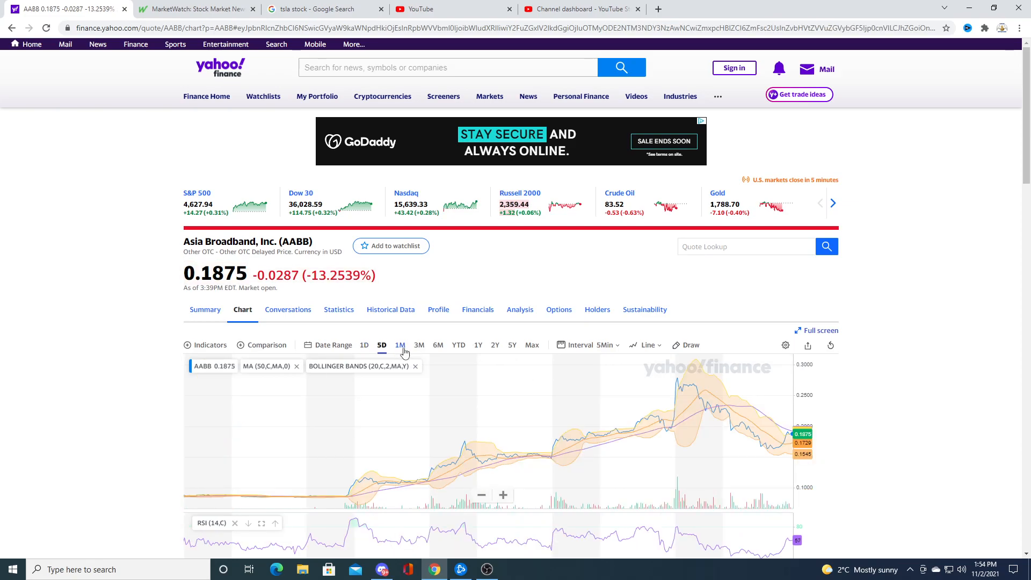
pyautogui.moveTo(327, 458)
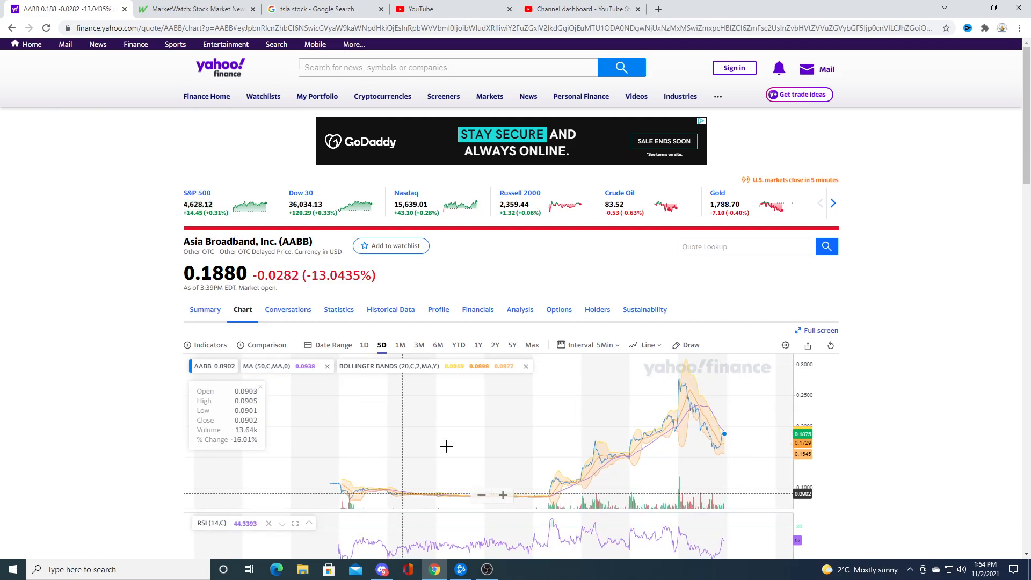
pyautogui.moveTo(348, 450)
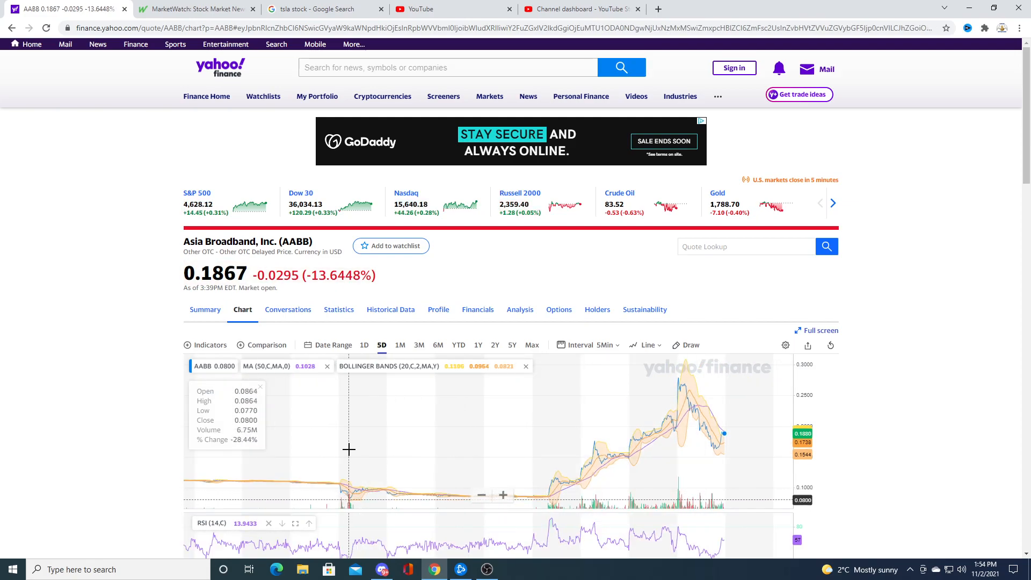
pyautogui.moveTo(348, 450)
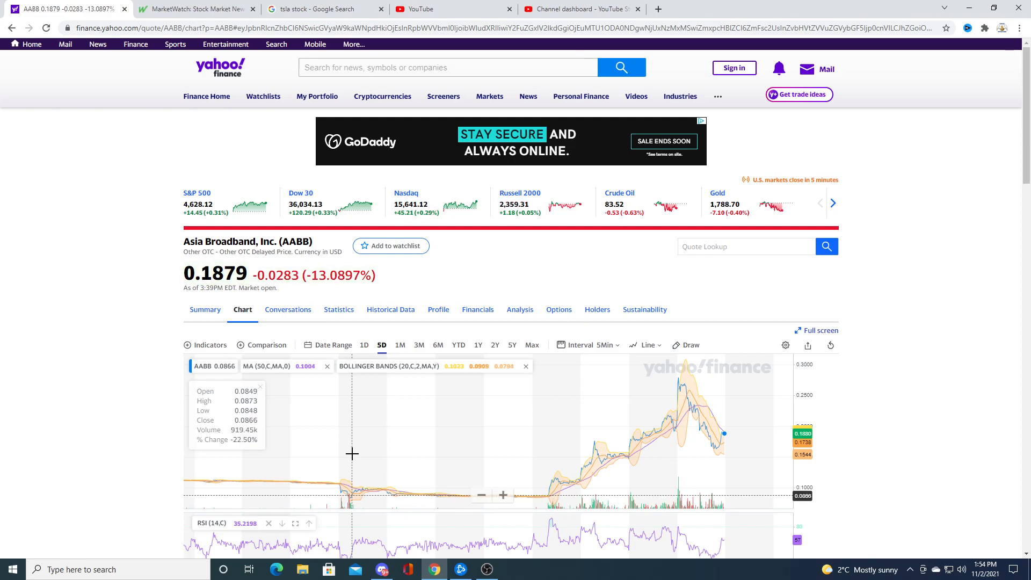
pyautogui.moveTo(685, 505)
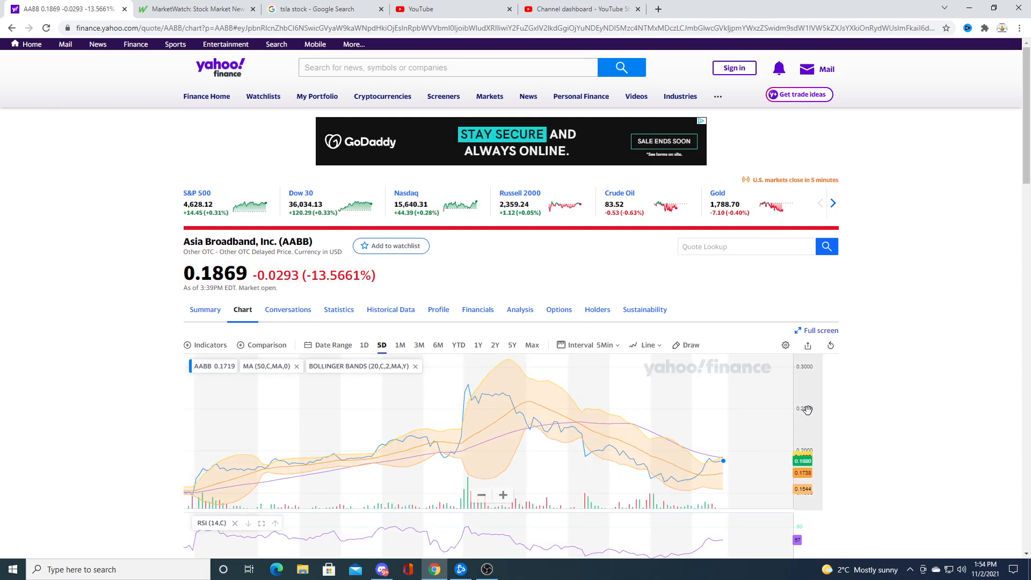
pyautogui.moveTo(709, 444)
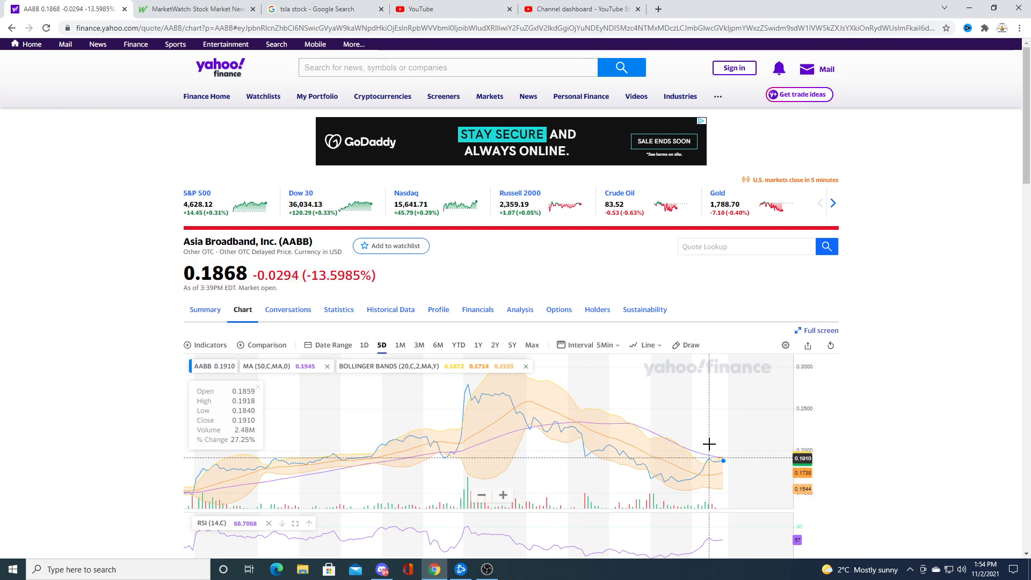
pyautogui.moveTo(903, 337)
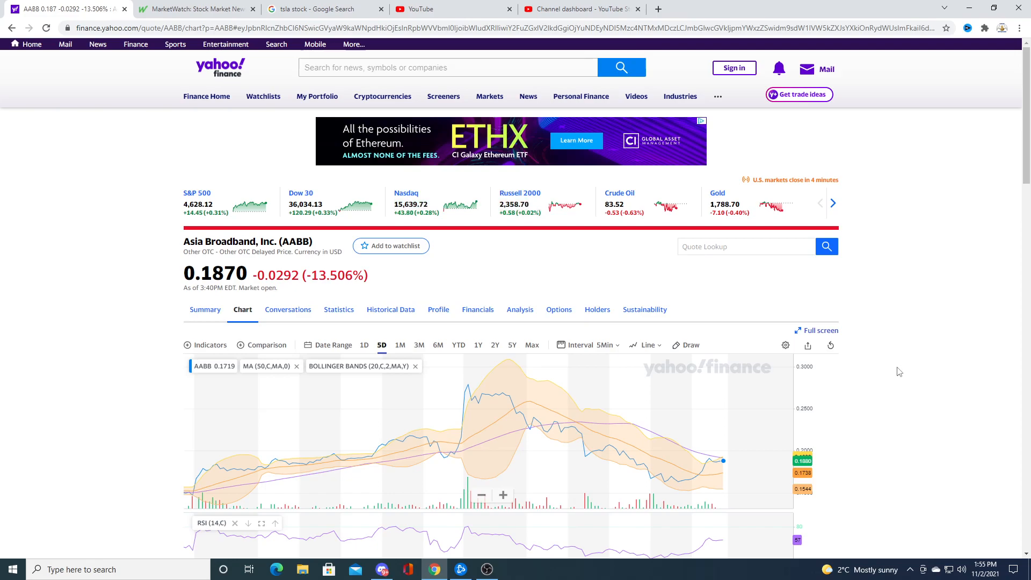
pyautogui.moveTo(893, 369)
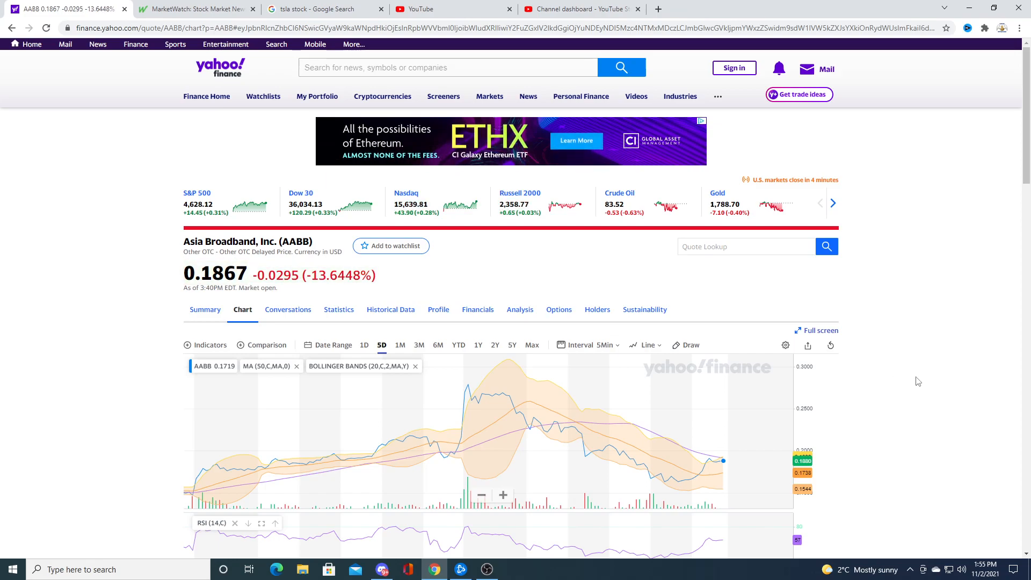
pyautogui.moveTo(912, 384)
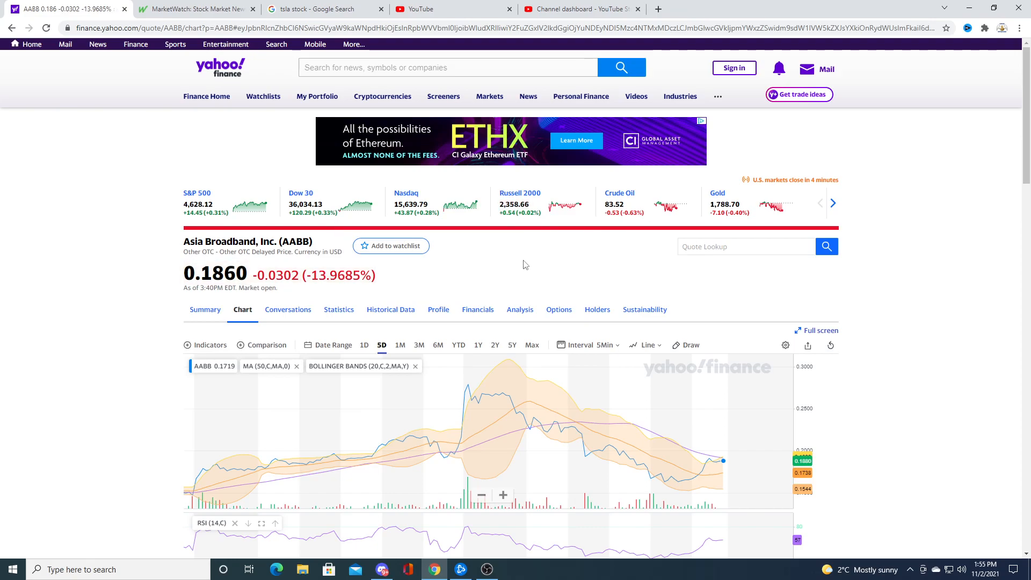
pyautogui.moveTo(537, 267)
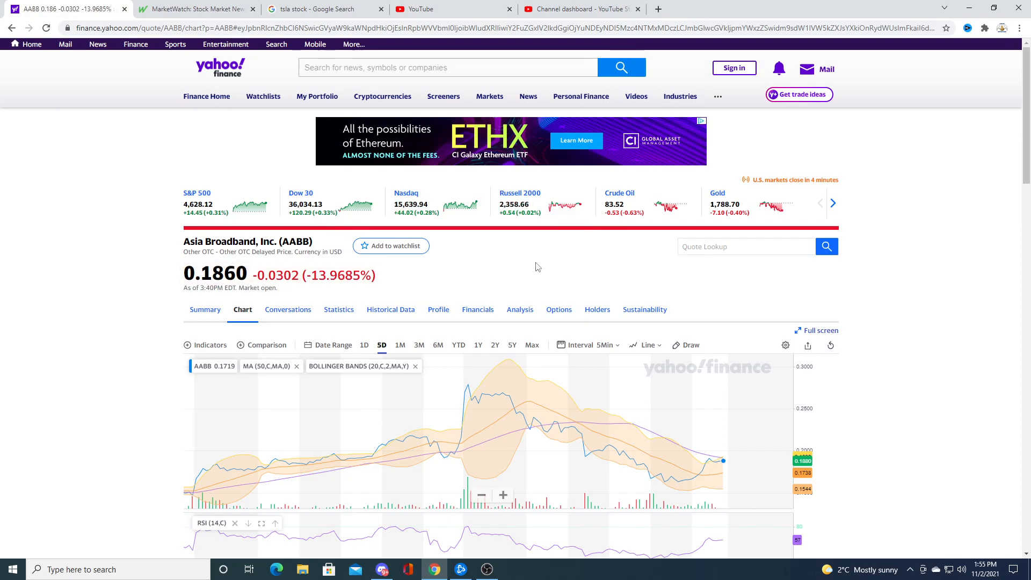
pyautogui.moveTo(493, 264)
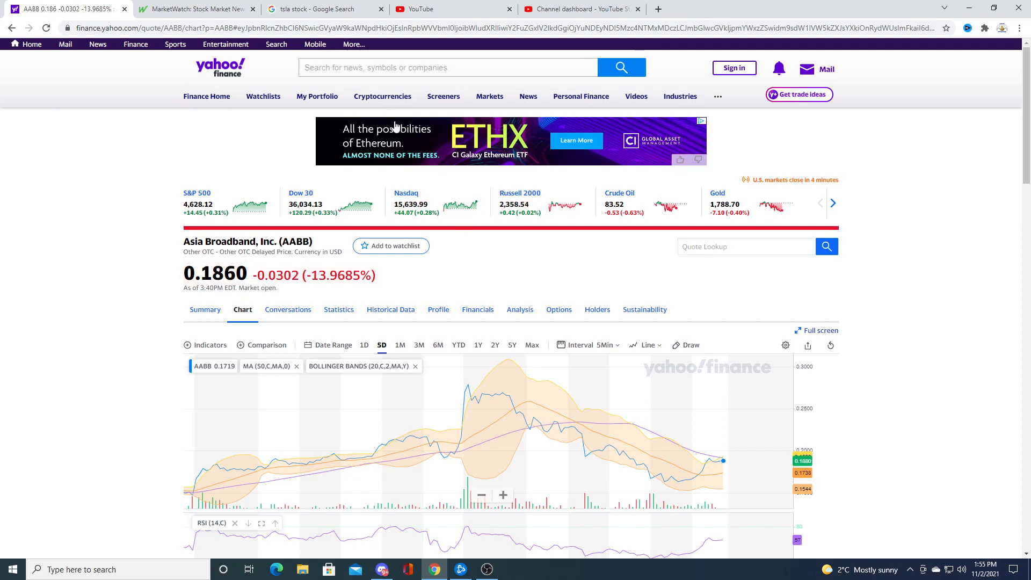
pyautogui.moveTo(203, 271)
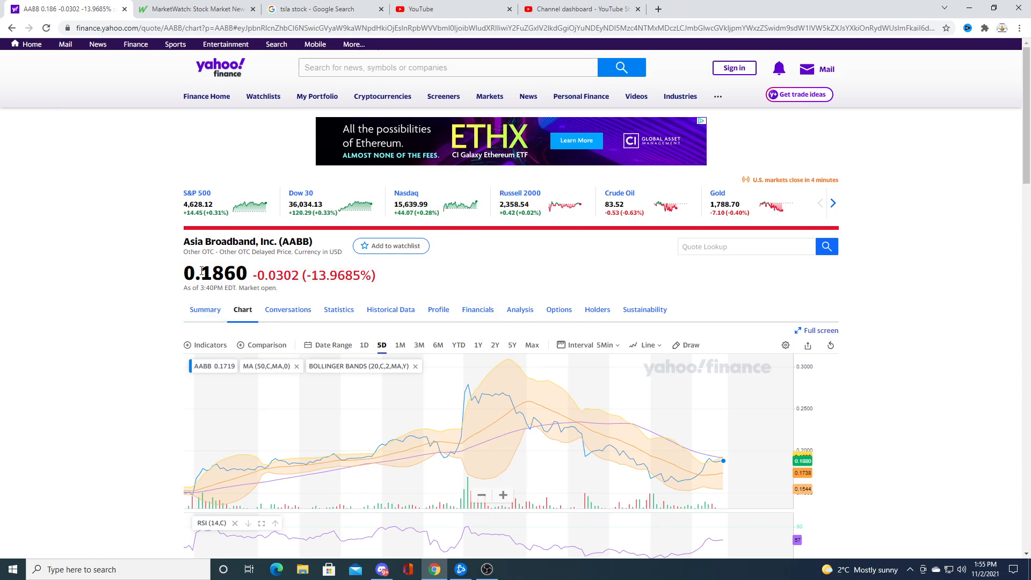
pyautogui.moveTo(500, 232)
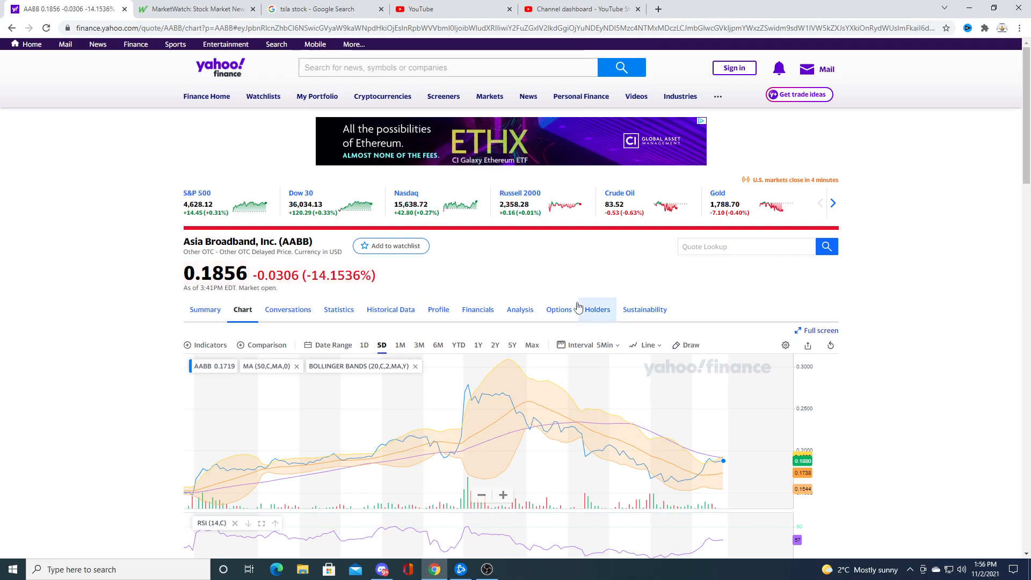
# Step: Widen the AABB chart to one year of daily prices around the 0.2162 spike
pyautogui.click(478, 345)
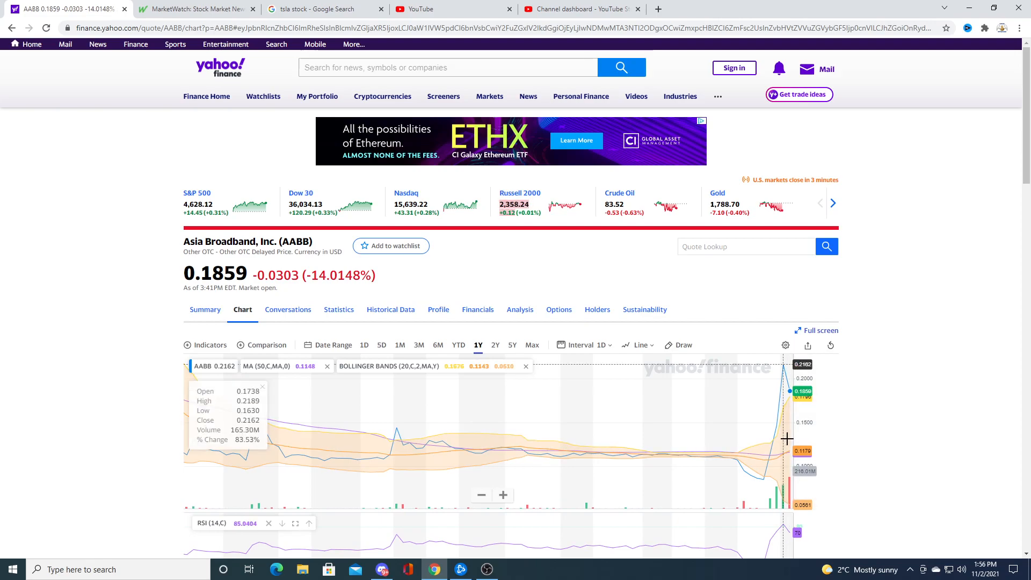
pyautogui.moveTo(788, 437)
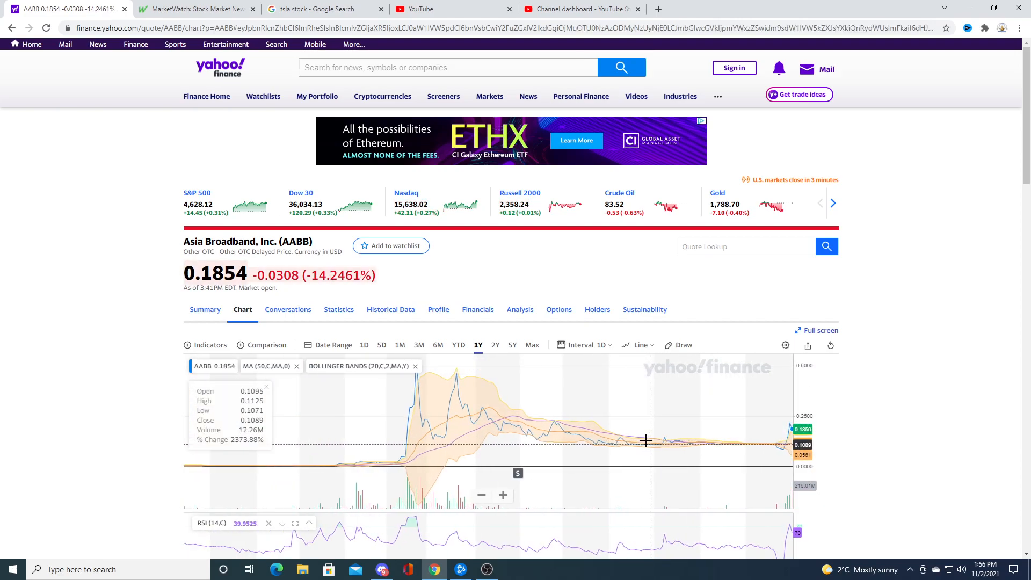
pyautogui.moveTo(430, 449)
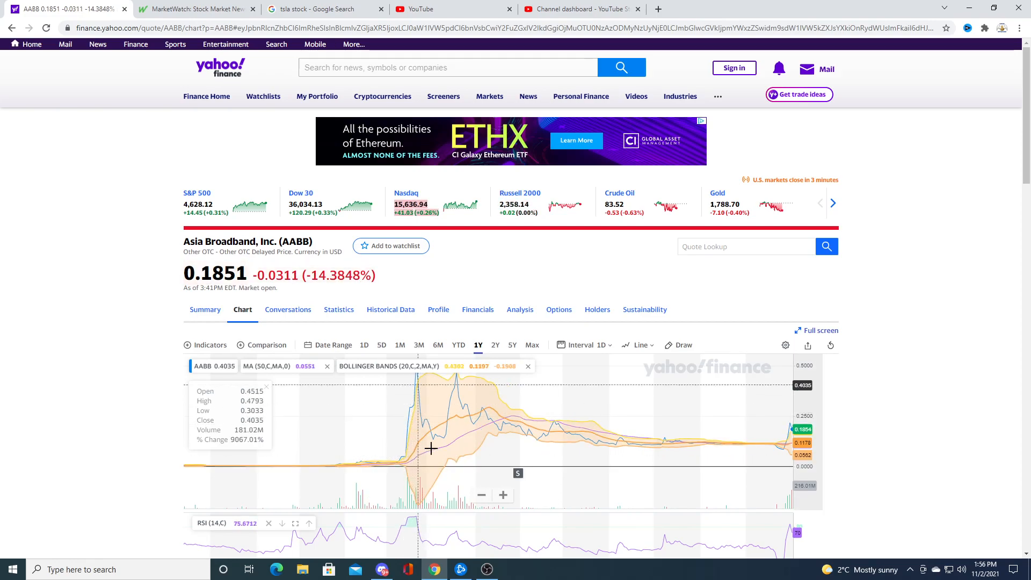
pyautogui.moveTo(654, 445)
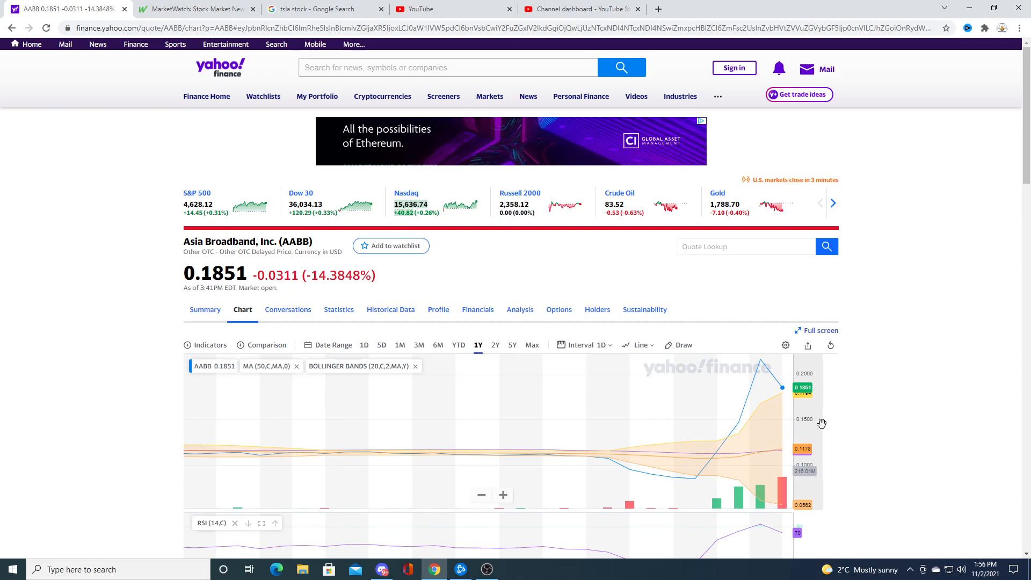
pyautogui.moveTo(878, 370)
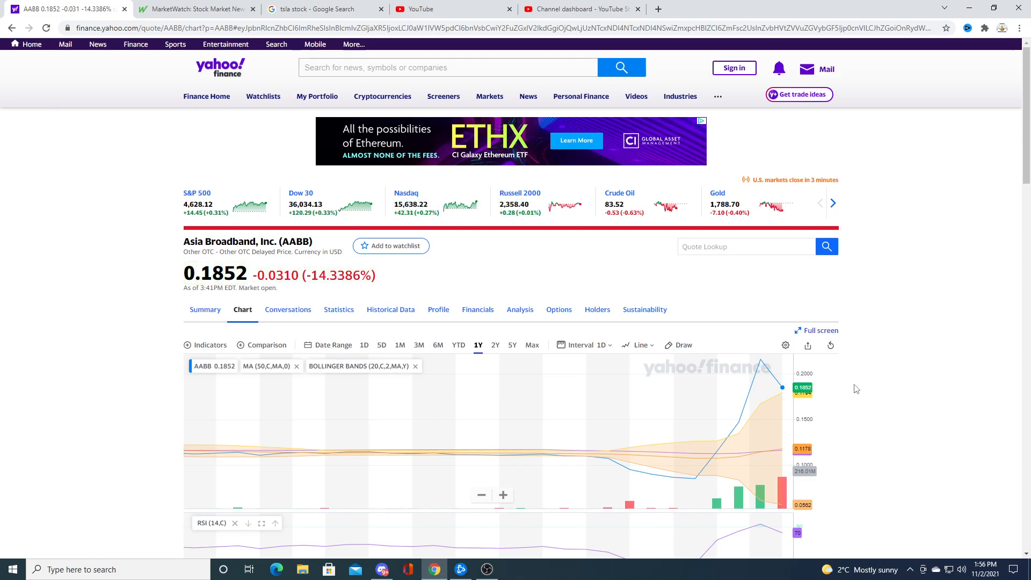
pyautogui.moveTo(852, 396)
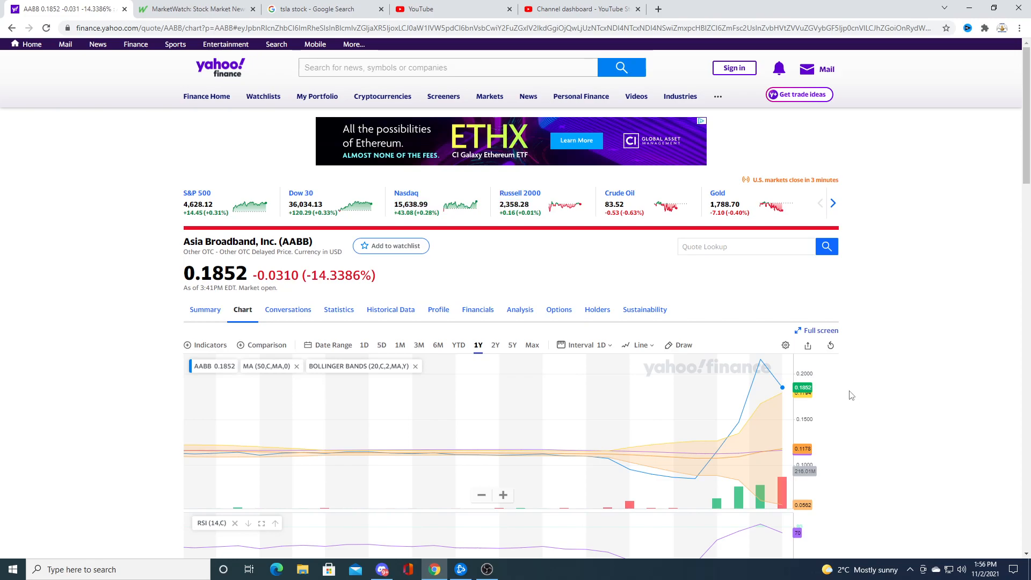
pyautogui.moveTo(845, 387)
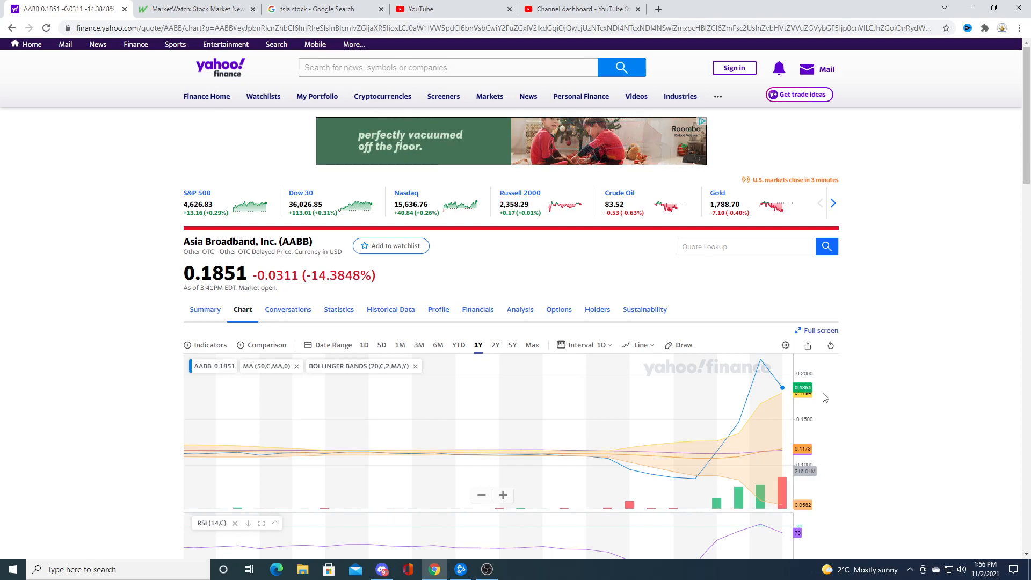
pyautogui.moveTo(565, 461)
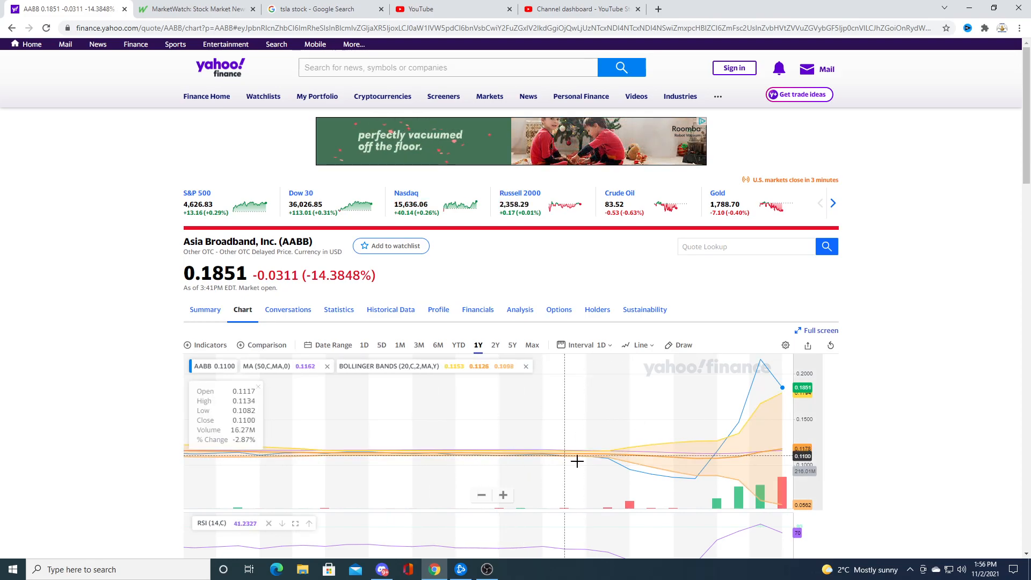
pyautogui.moveTo(629, 460)
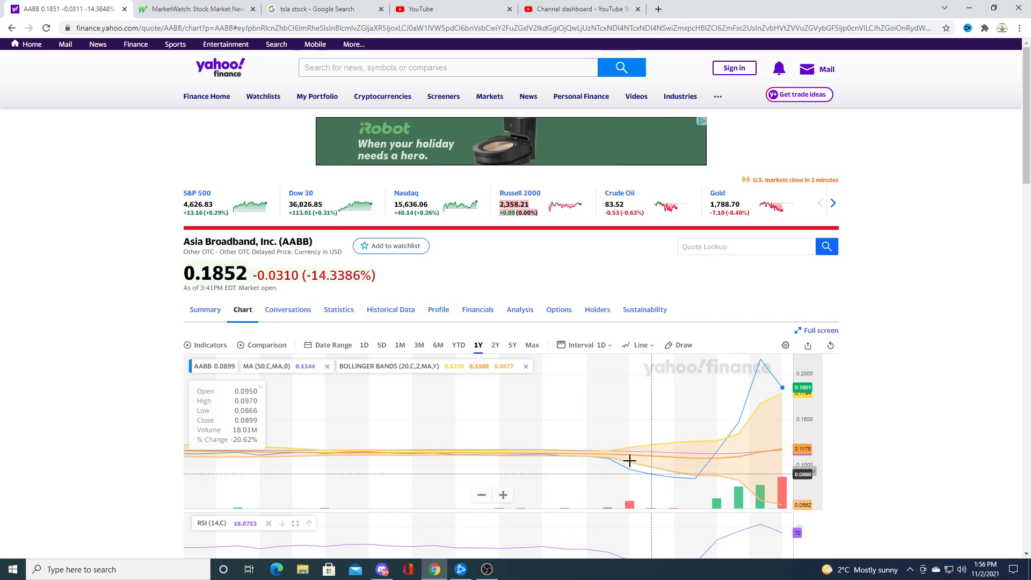
pyautogui.moveTo(700, 397)
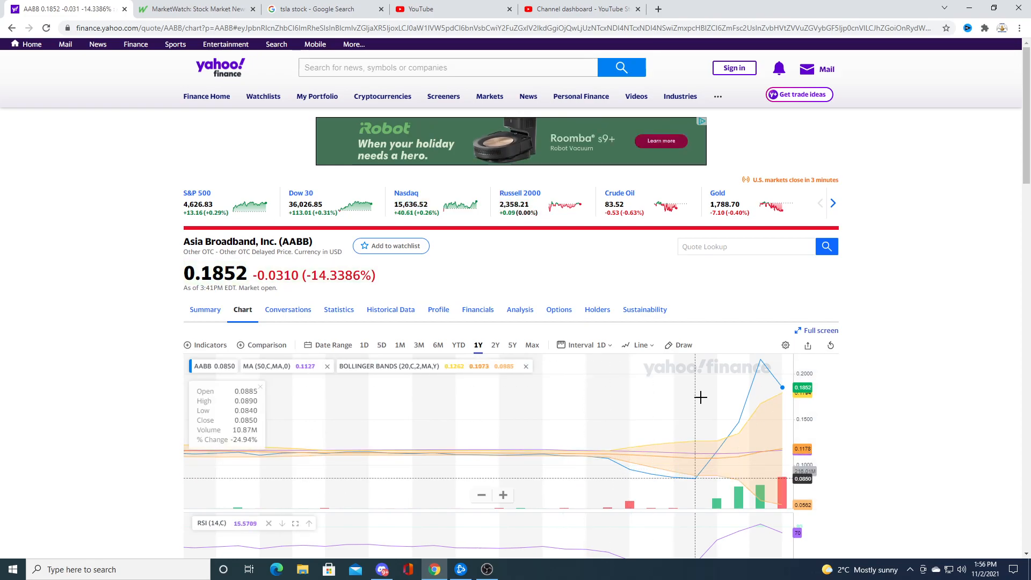
pyautogui.moveTo(768, 376)
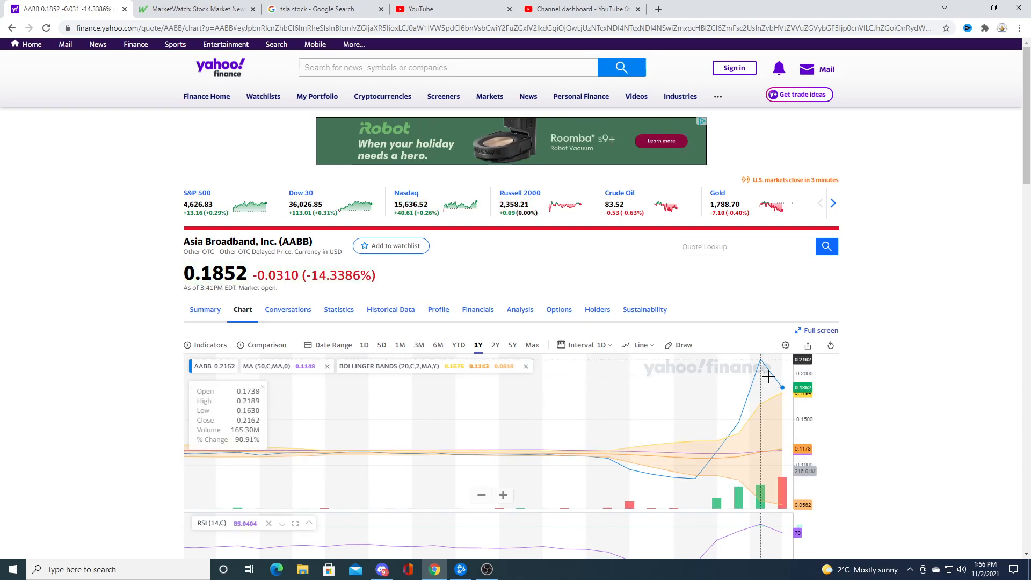
pyautogui.moveTo(735, 387)
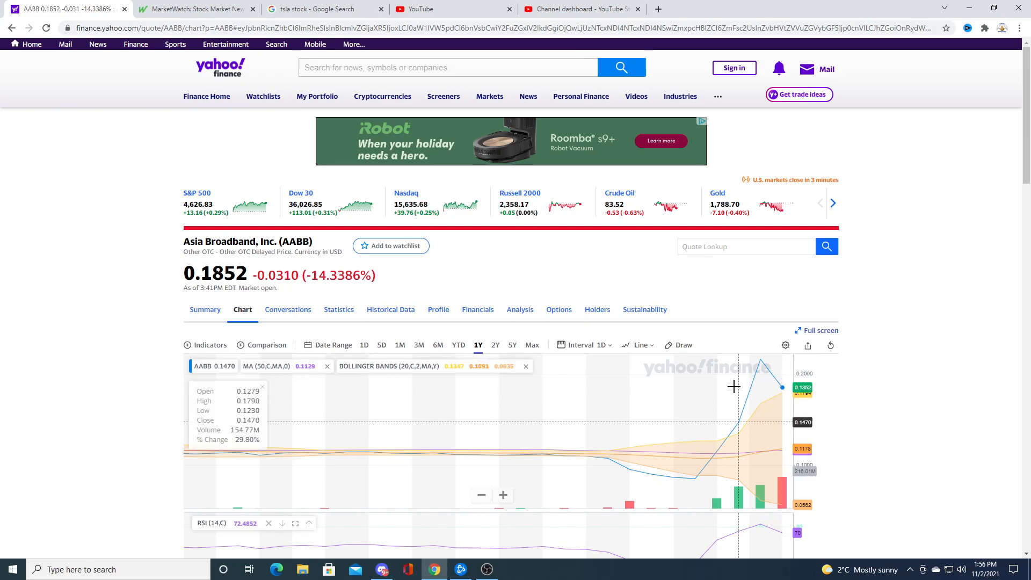
pyautogui.moveTo(776, 386)
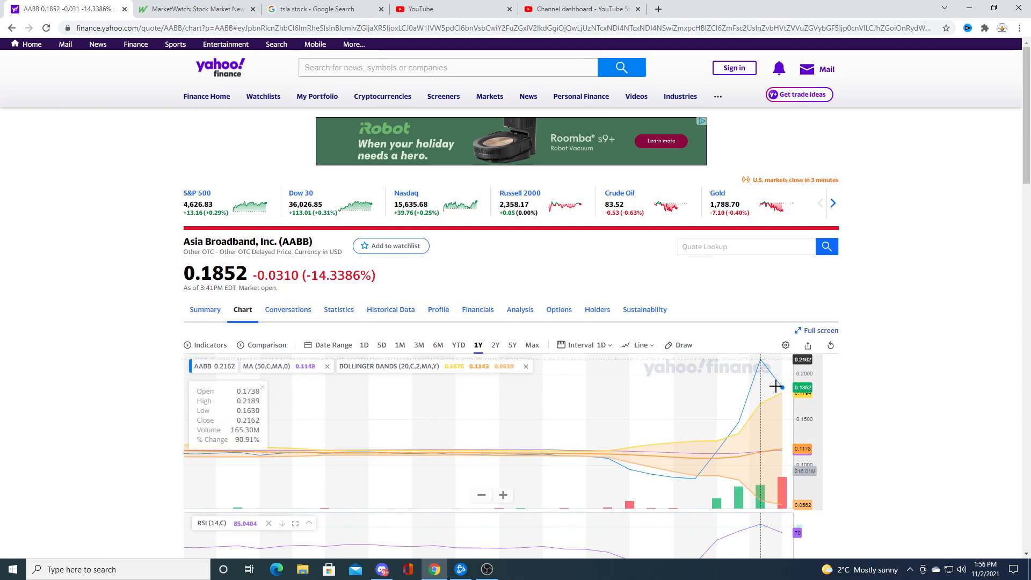
pyautogui.moveTo(535, 397)
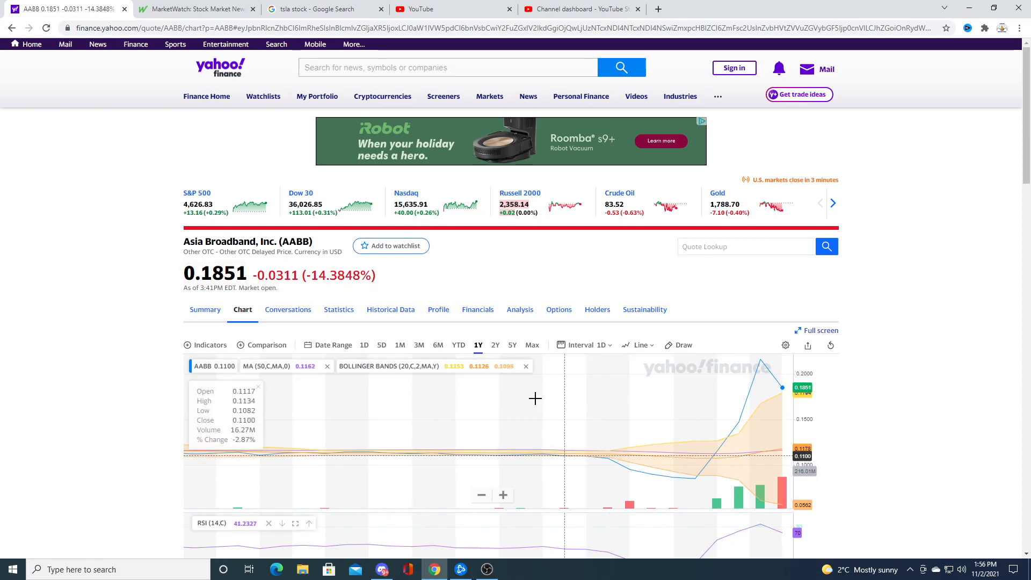
# Step: Return the AABB chart from one year back to a single day
pyautogui.click(366, 345)
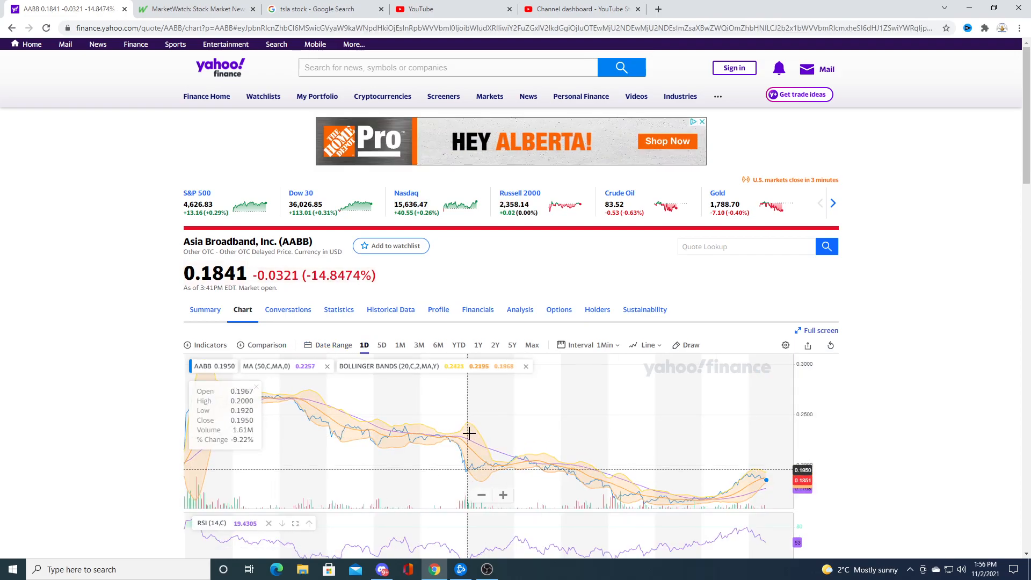
pyautogui.moveTo(625, 449)
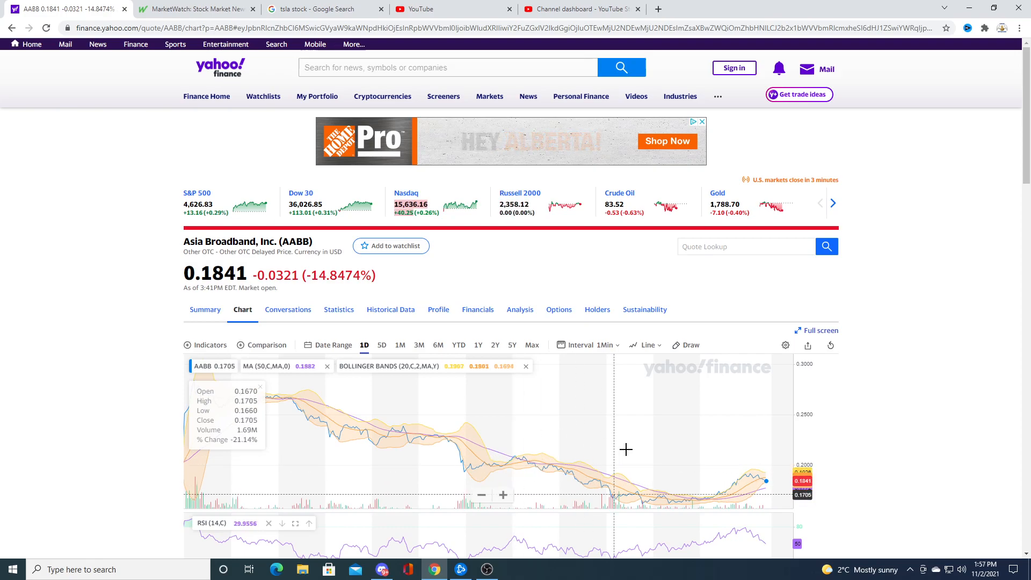
pyautogui.moveTo(744, 444)
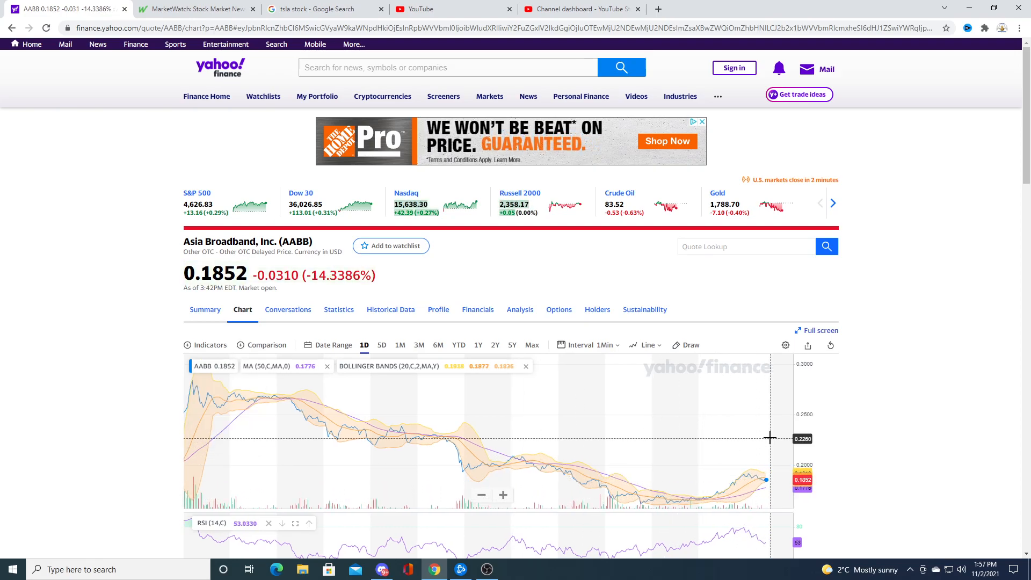
pyautogui.moveTo(873, 397)
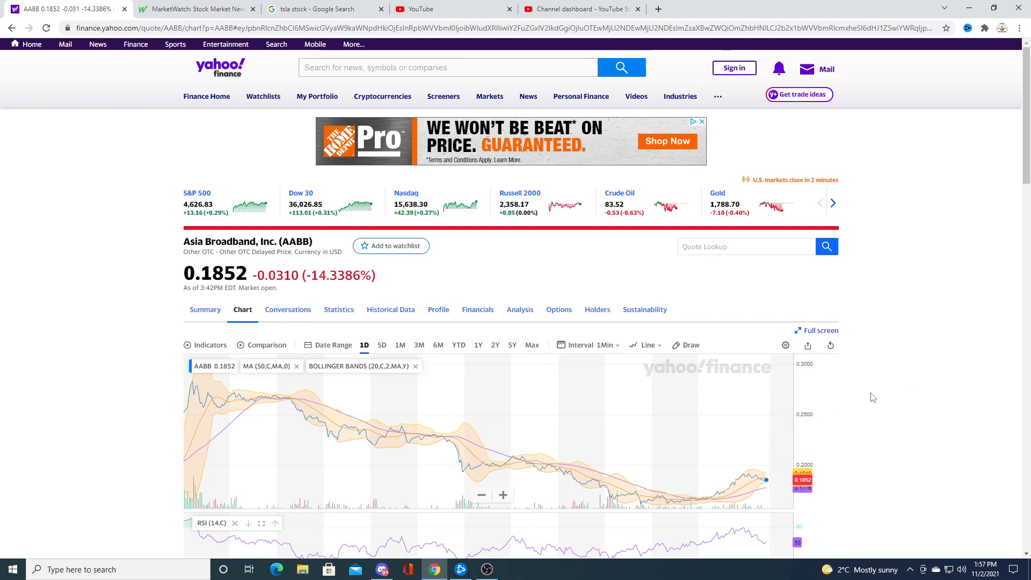
pyautogui.moveTo(674, 432)
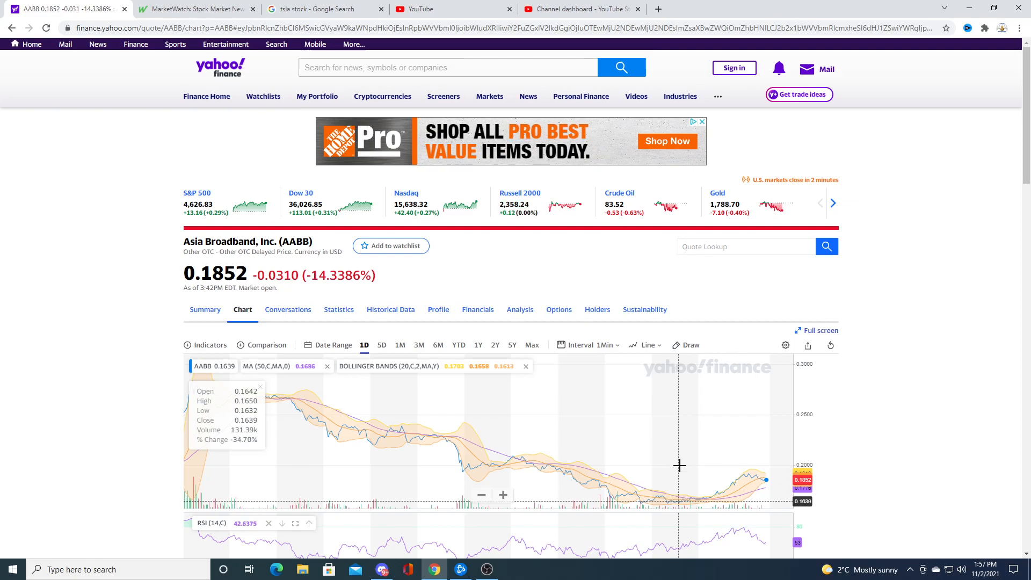
pyautogui.moveTo(678, 459)
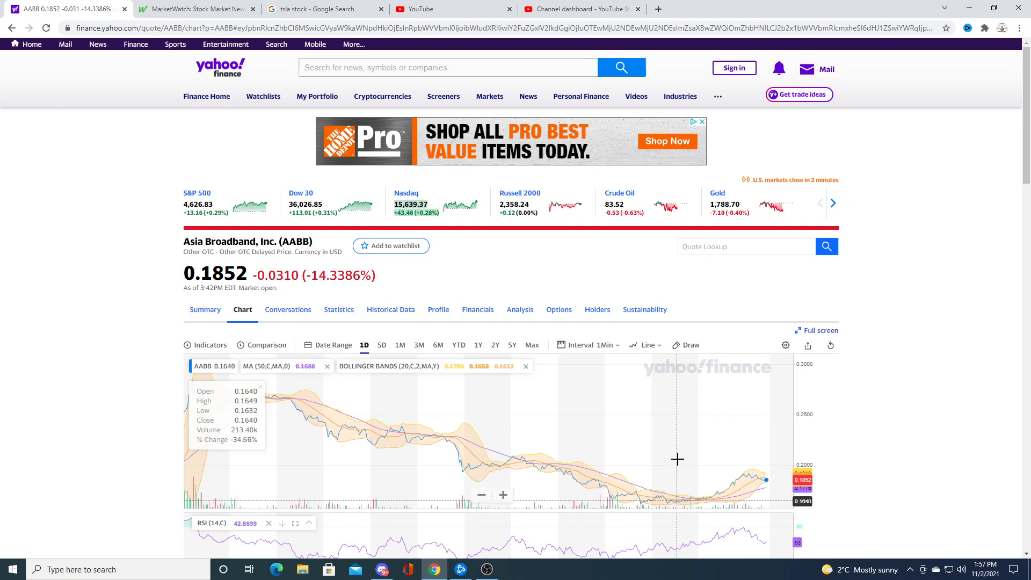
pyautogui.moveTo(647, 455)
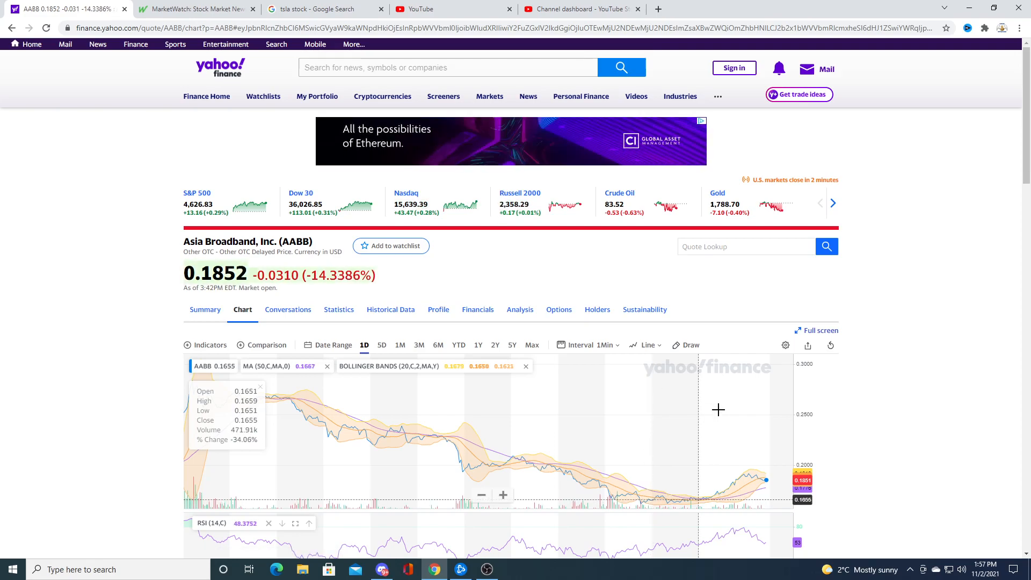
# Step: Skim the AABB page, then move to the MarketWatch market news tab
pyautogui.scroll(-3)
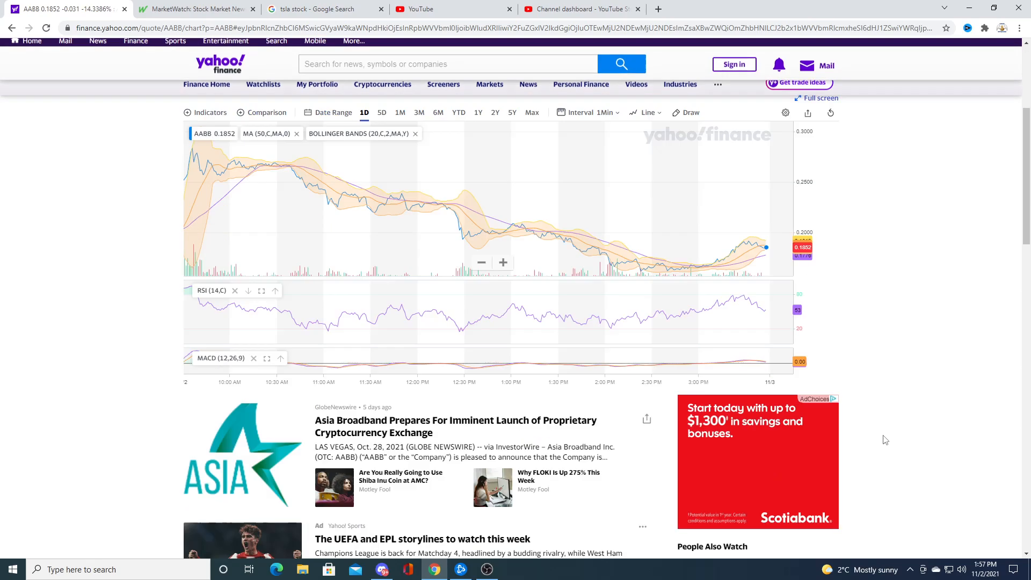
pyautogui.scroll(3)
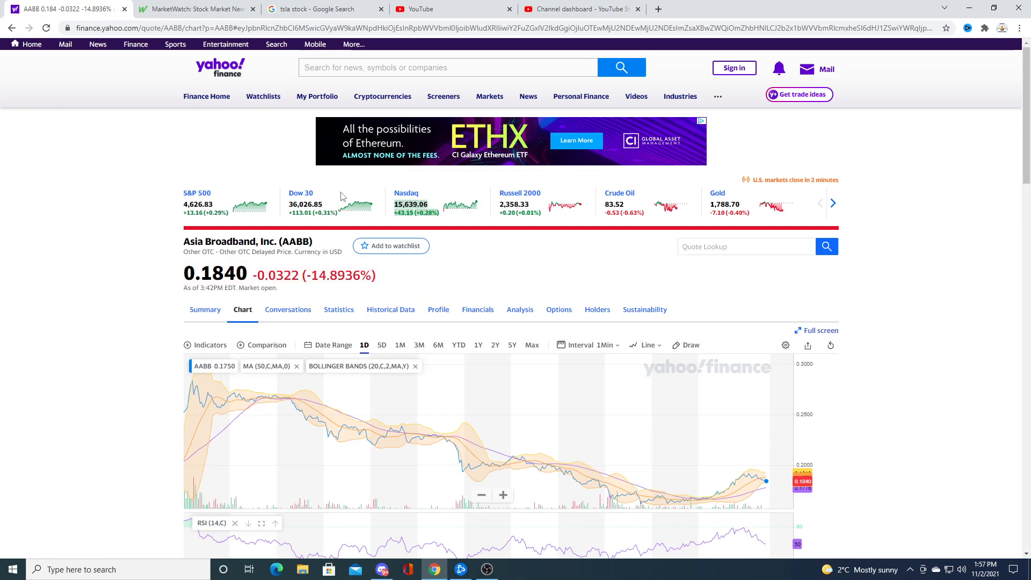
pyautogui.moveTo(539, 215)
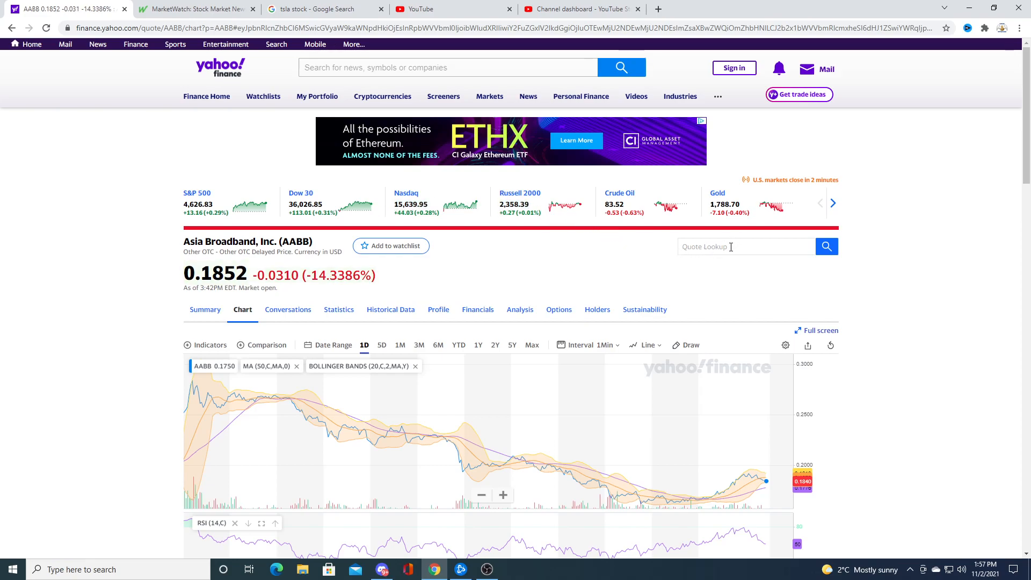
pyautogui.click(487, 569)
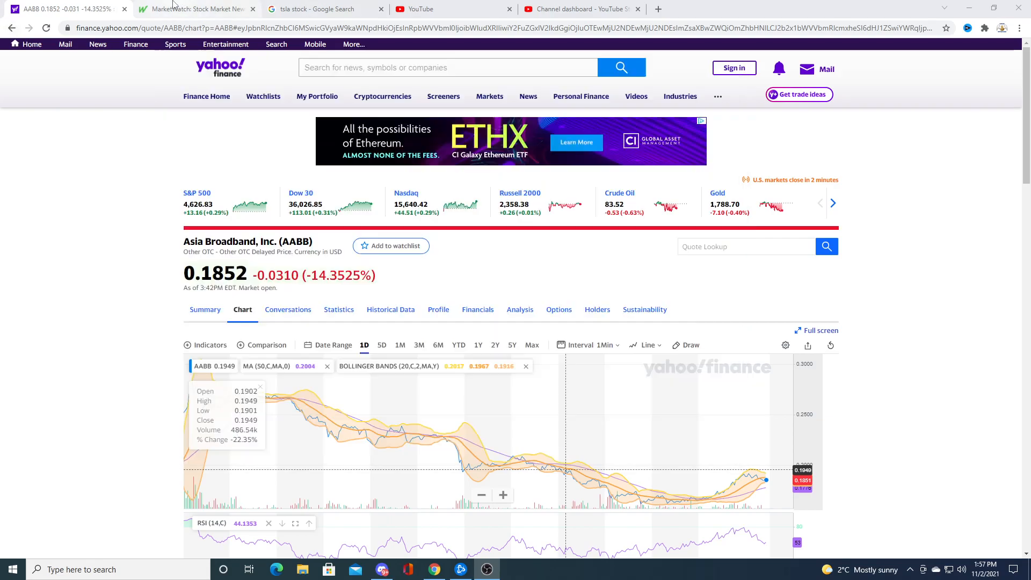
pyautogui.click(198, 9)
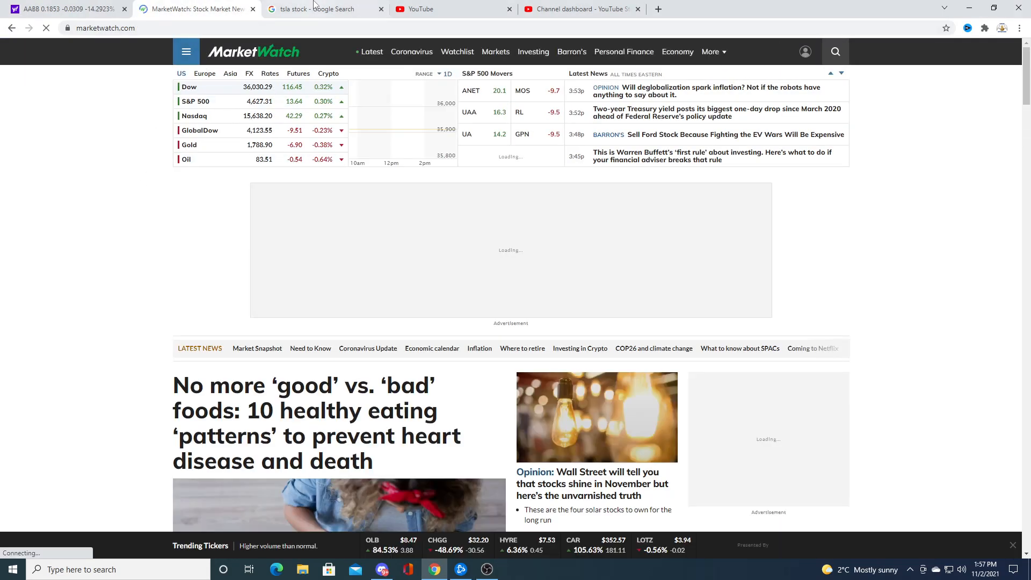
# Step: Refresh the Google 'tsla stock' quote for the latest price, then return to MarketWatch
pyautogui.click(322, 9)
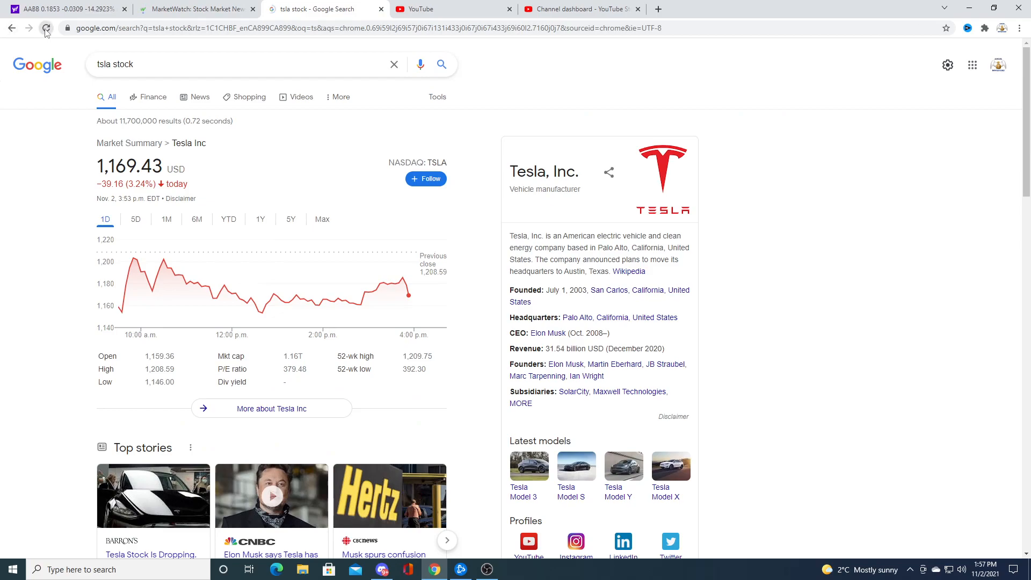
pyautogui.click(46, 28)
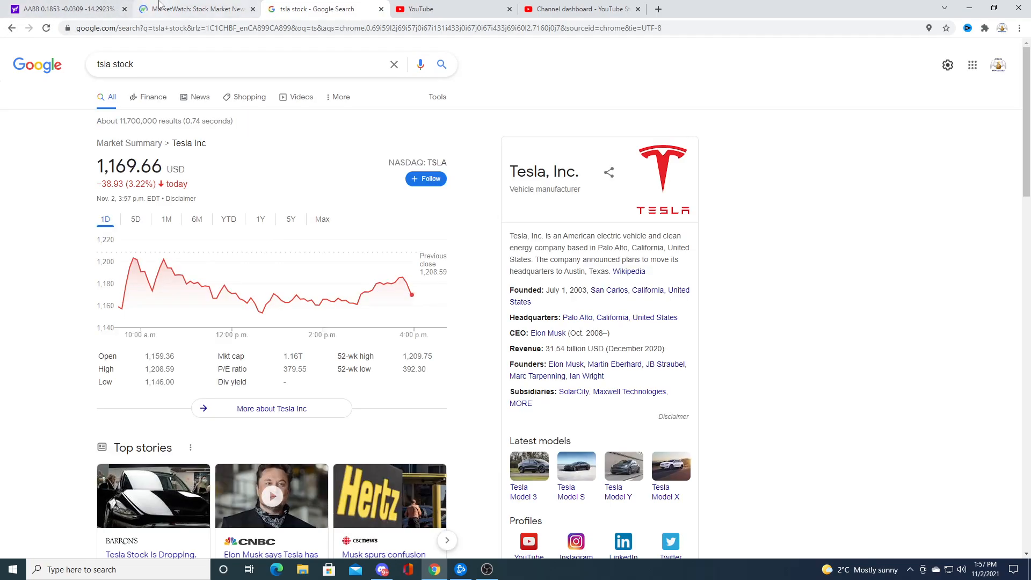
pyautogui.moveTo(191, 9)
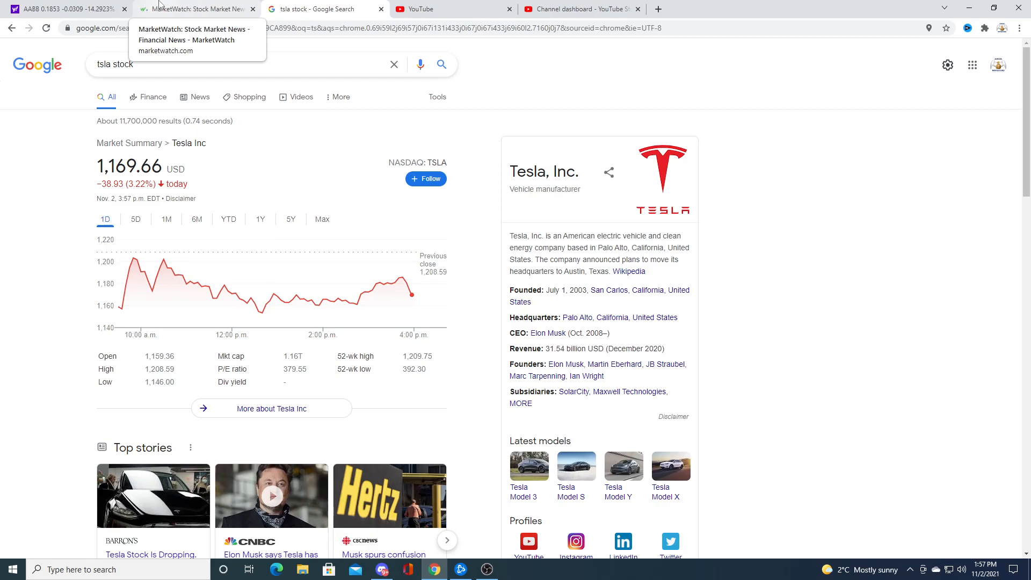
pyautogui.click(194, 8)
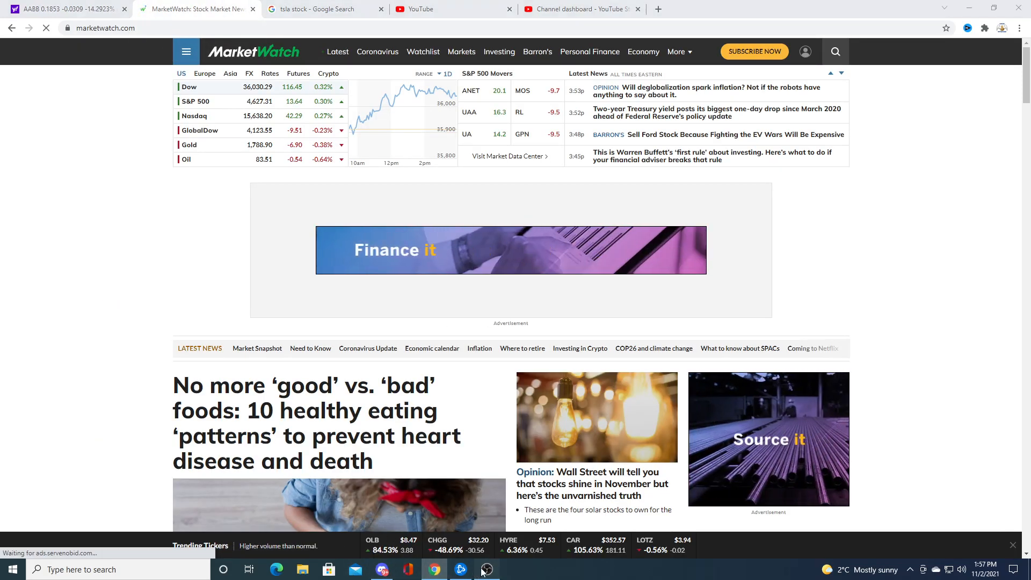
pyautogui.click(486, 570)
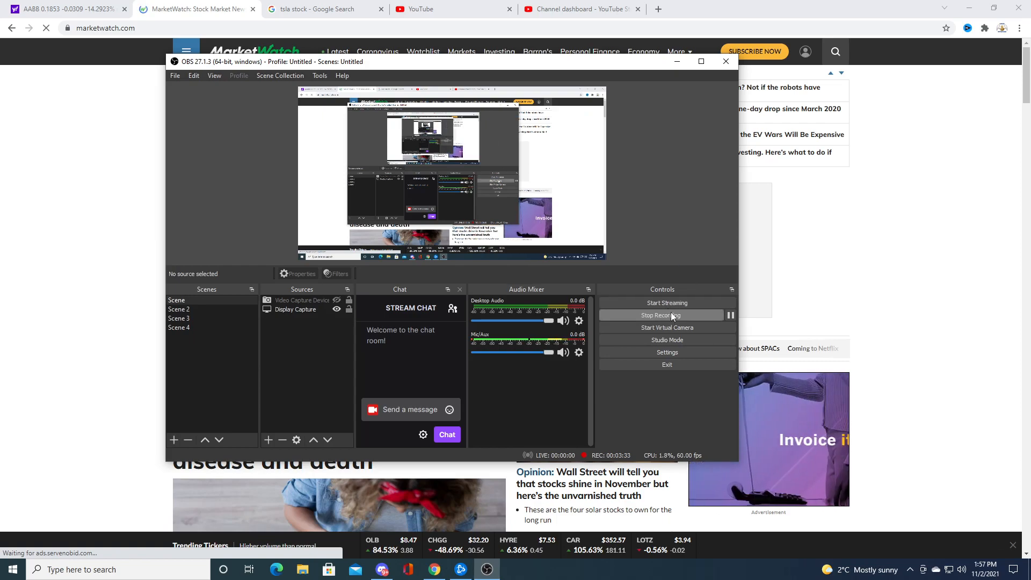